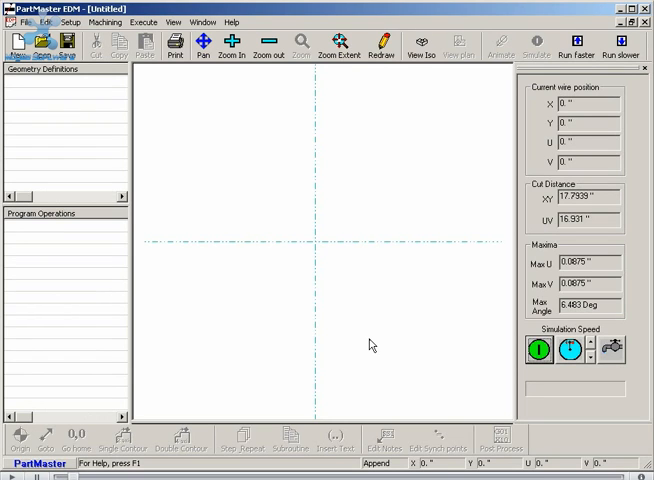
{"action": "mouse_move", "coordinate": [168, 120]}
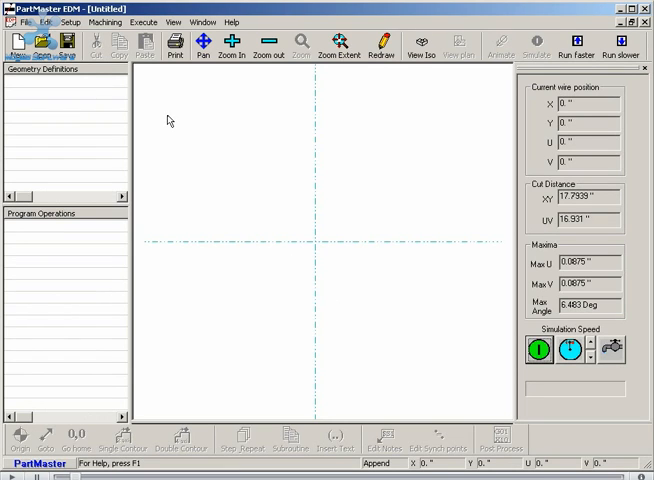
Select edm-part-2.dxf in the Drawings folder for opening, previewing its outline.
{"action": "left_click", "coordinate": [24, 22]}
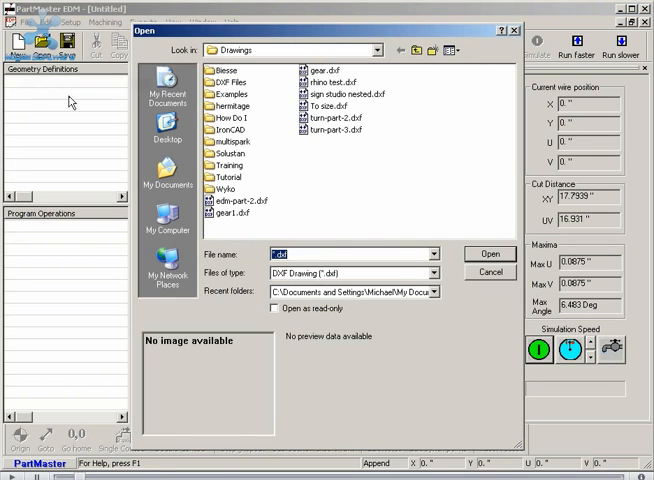
{"action": "left_click", "coordinate": [236, 200]}
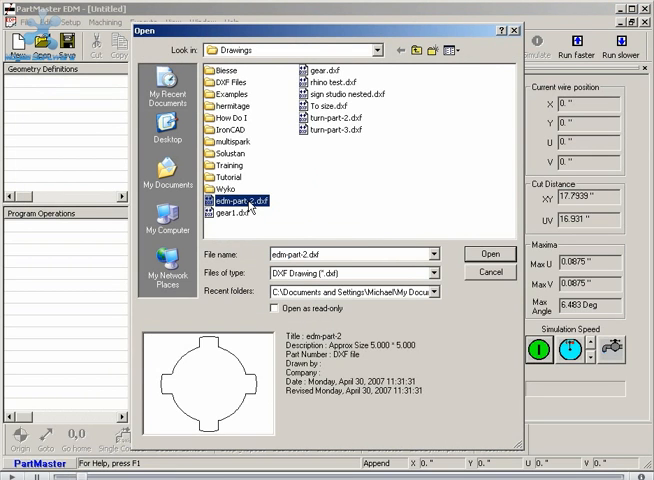
{"action": "mouse_move", "coordinate": [208, 396]}
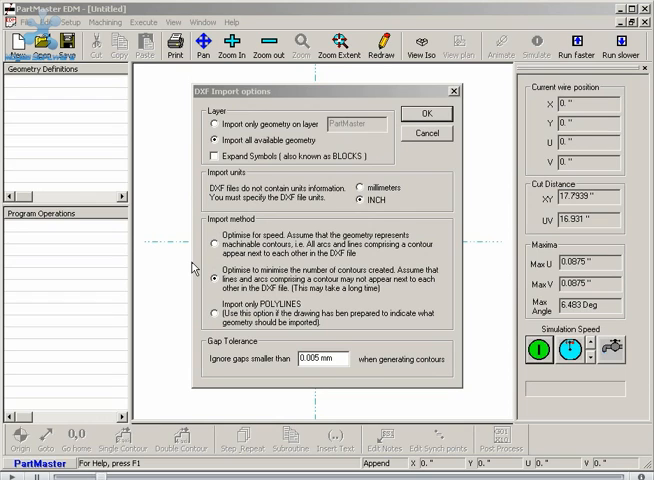
Choose the contour-minimizing input method, keeping all geometry and inch units.
{"action": "left_click", "coordinate": [212, 278]}
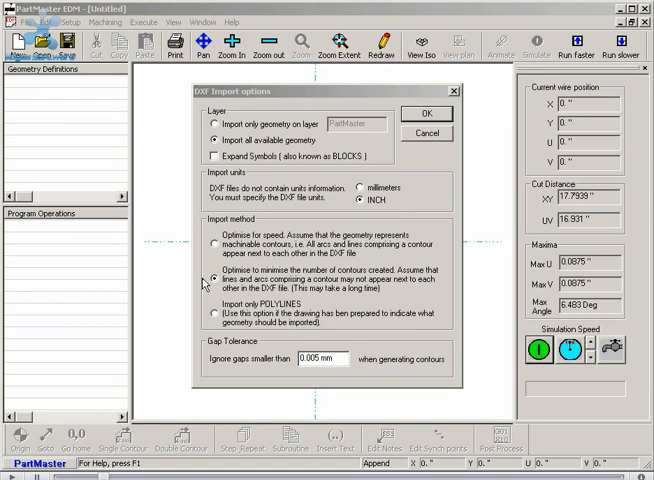
{"action": "mouse_move", "coordinate": [212, 288]}
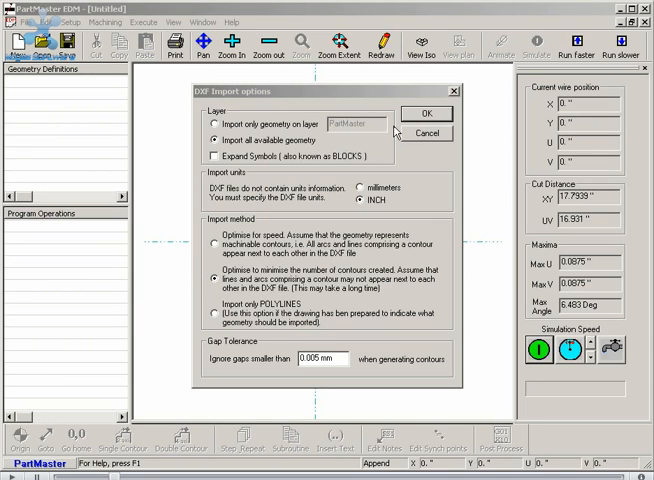
Import the drawing as contour Con_0, hide span numbers, and select its Goround operation.
{"action": "left_click", "coordinate": [426, 112]}
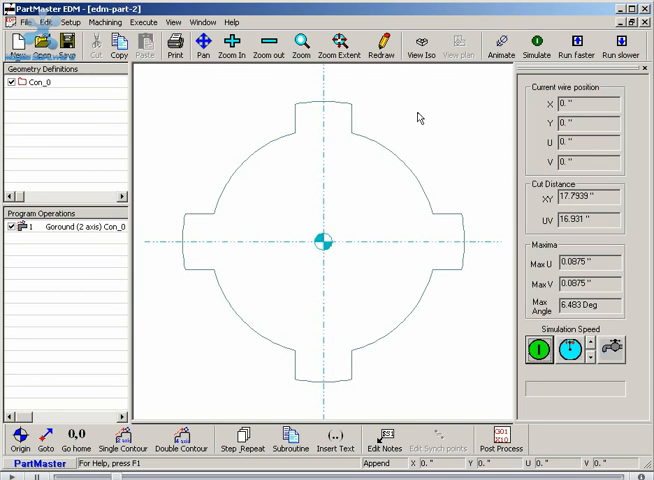
{"action": "mouse_move", "coordinate": [268, 196]}
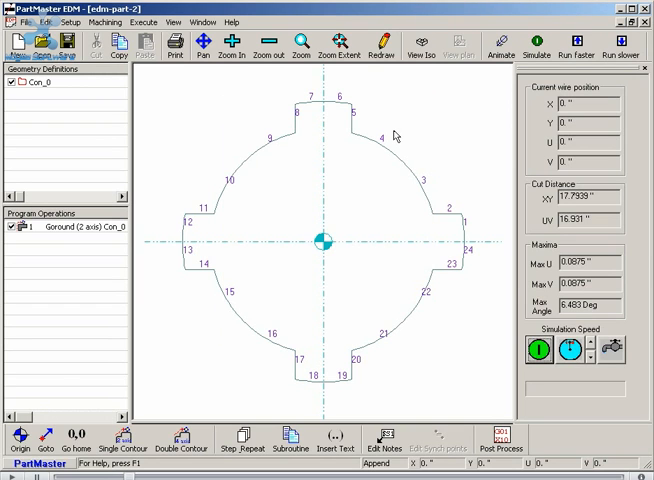
{"action": "mouse_move", "coordinate": [480, 256]}
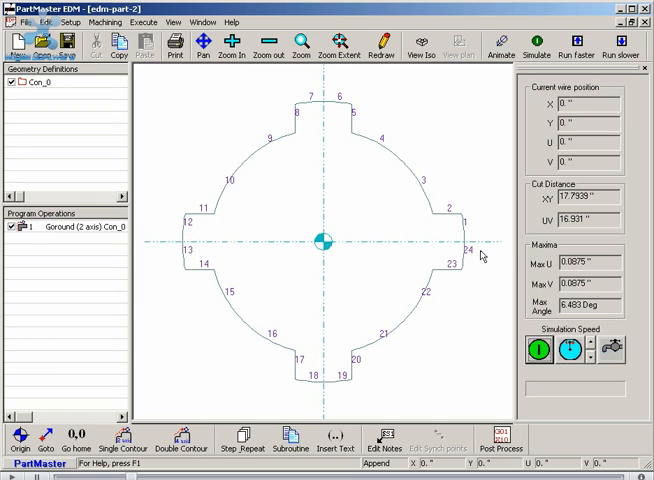
{"action": "mouse_move", "coordinate": [468, 236]}
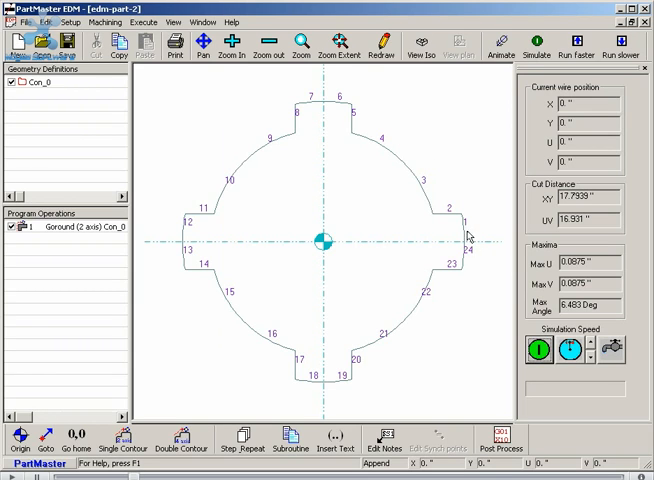
{"action": "mouse_move", "coordinate": [420, 194]}
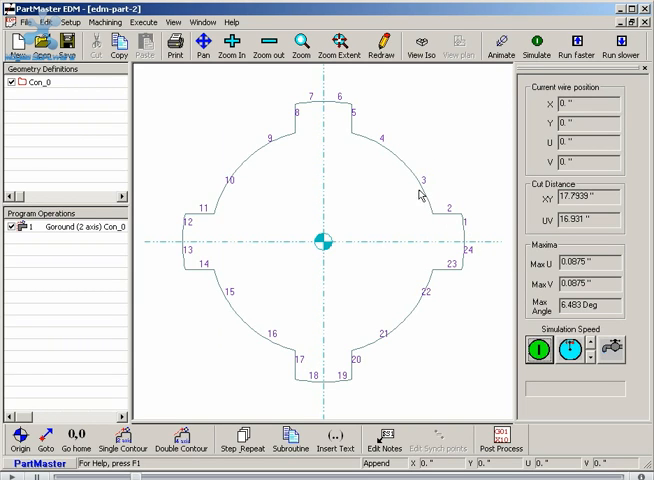
{"action": "mouse_move", "coordinate": [310, 110]}
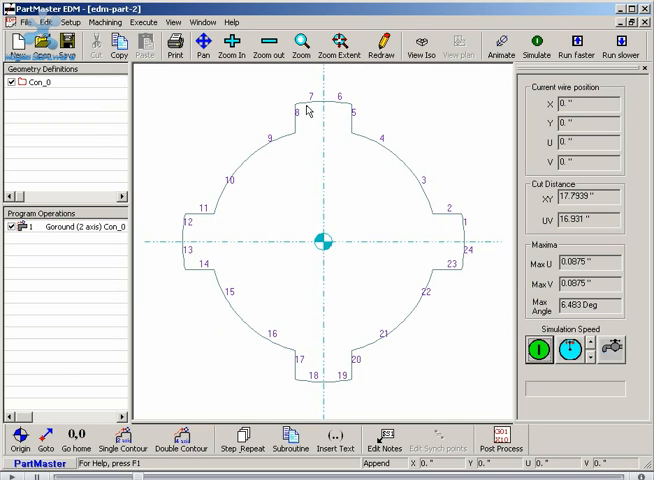
{"action": "mouse_move", "coordinate": [280, 212]}
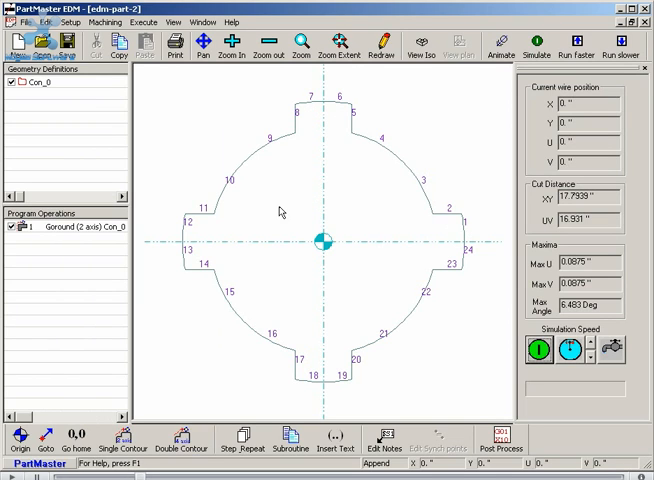
{"action": "mouse_move", "coordinate": [462, 242]}
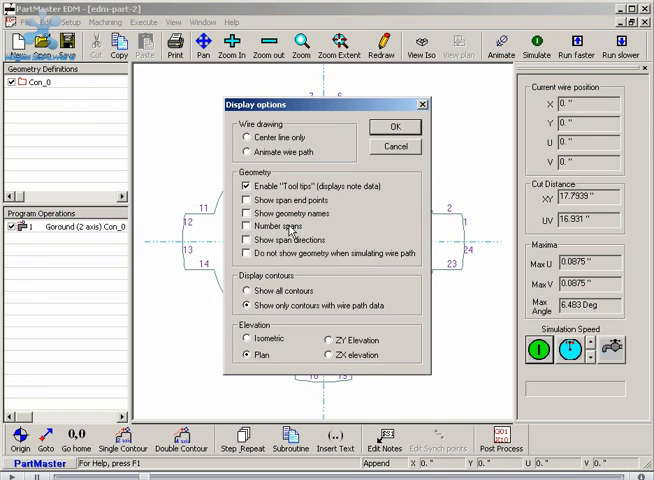
{"action": "left_click", "coordinate": [392, 128]}
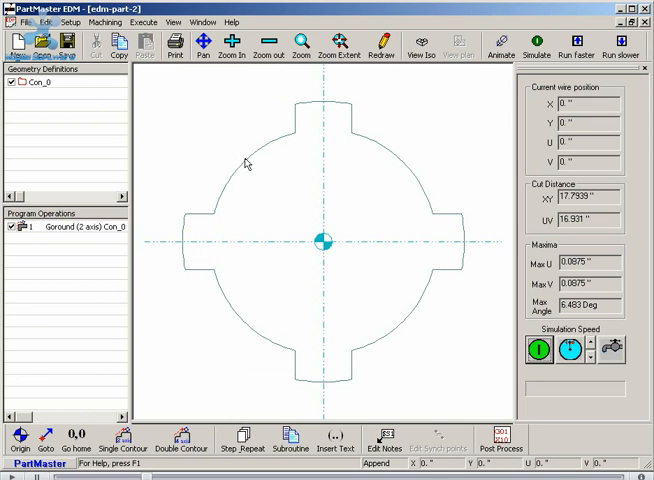
{"action": "mouse_move", "coordinate": [212, 154]}
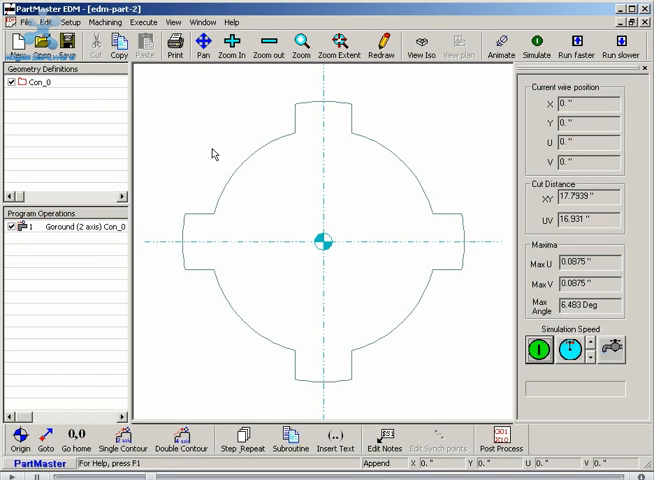
{"action": "left_click", "coordinate": [36, 82]}
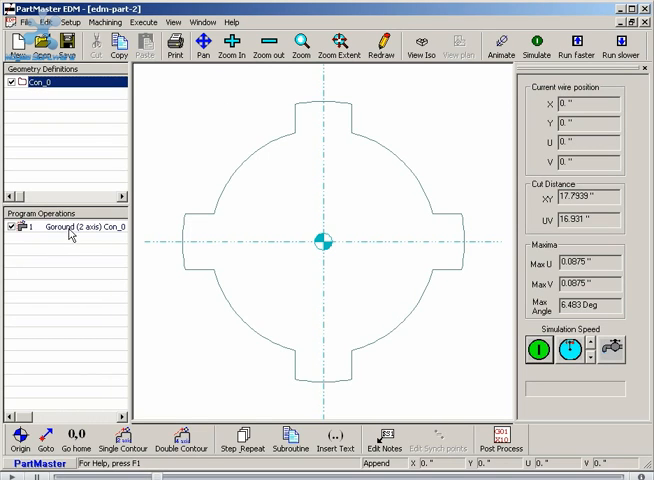
{"action": "left_click", "coordinate": [70, 226]}
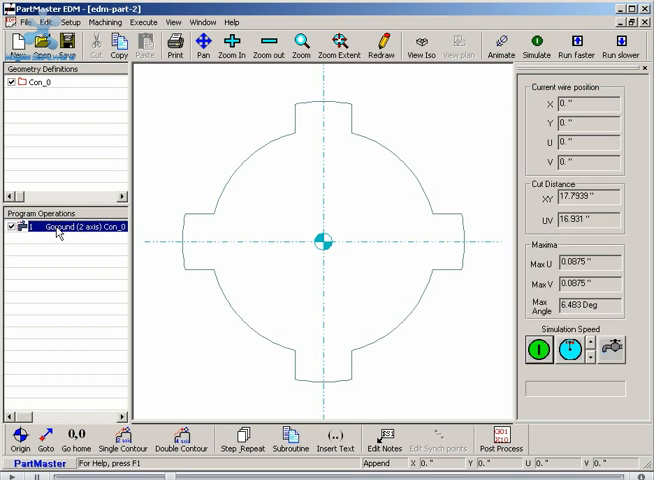
Edit the Goround operation for Con_0 in single-contour mode with wire offset set to none.
{"action": "double_click", "coordinate": [76, 226]}
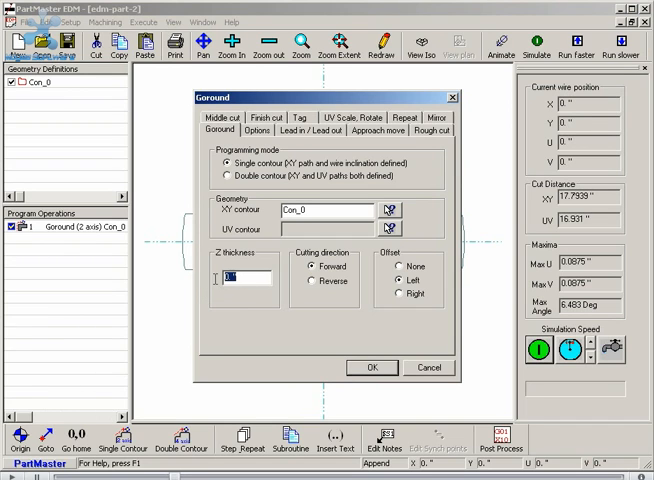
{"action": "type", "text": "1"}
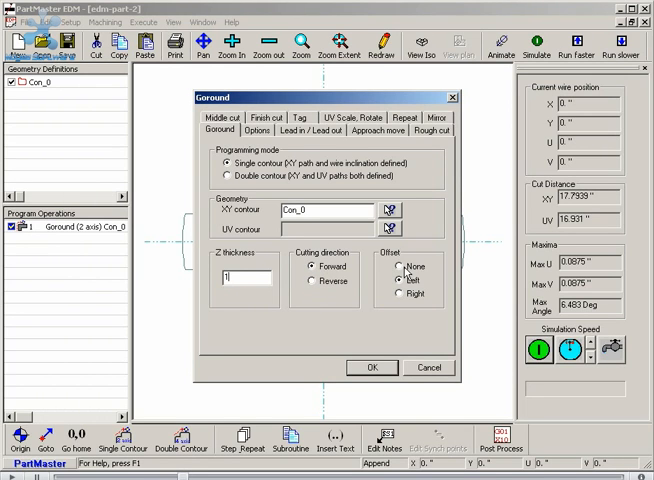
{"action": "left_click", "coordinate": [400, 292]}
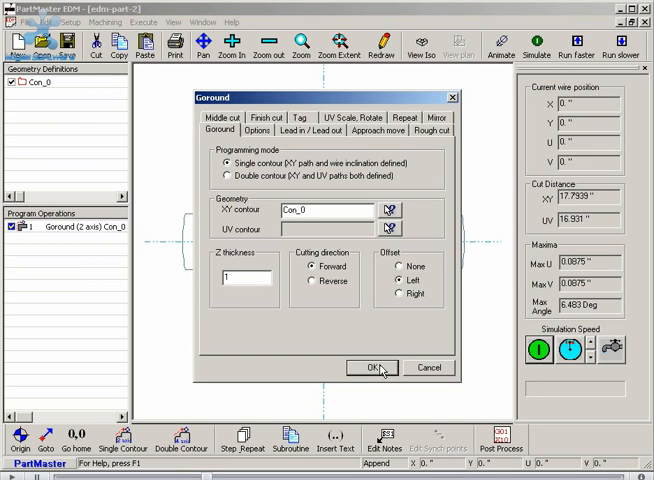
Apply the Goround settings, giving a toolpath with 0 Deg maximum wire angle.
{"action": "left_click", "coordinate": [372, 368]}
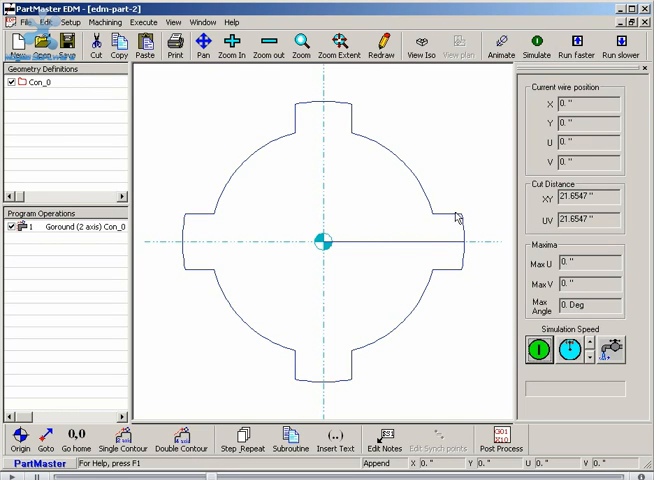
{"action": "mouse_move", "coordinate": [324, 242]}
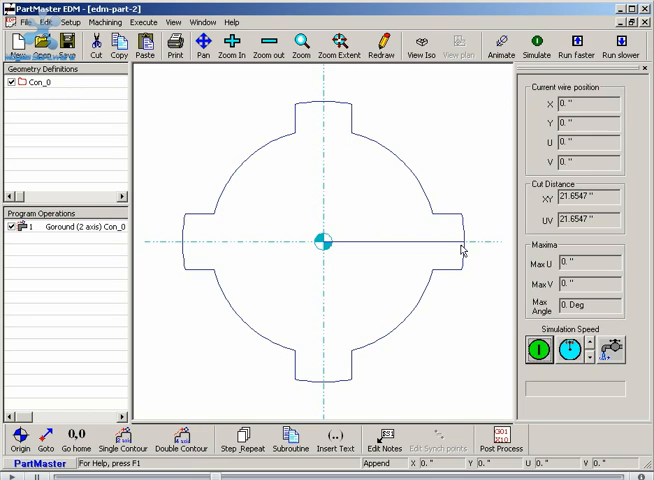
{"action": "mouse_move", "coordinate": [464, 218]}
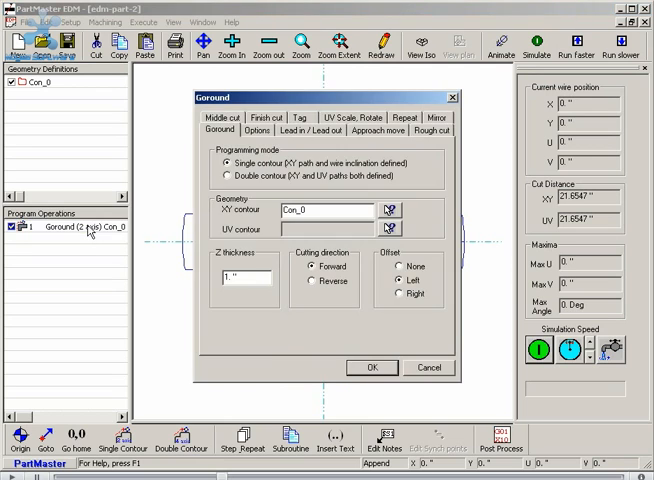
On the Goround options, place the pilot hole relative to the contour start at distance 5.
{"action": "left_click", "coordinate": [258, 130]}
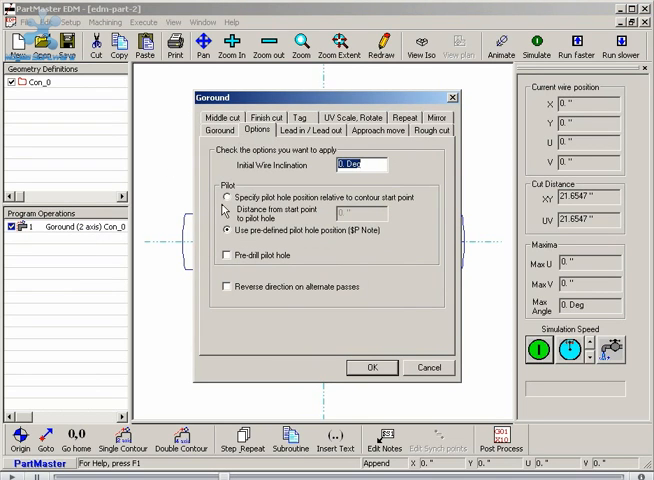
{"action": "left_click", "coordinate": [224, 196]}
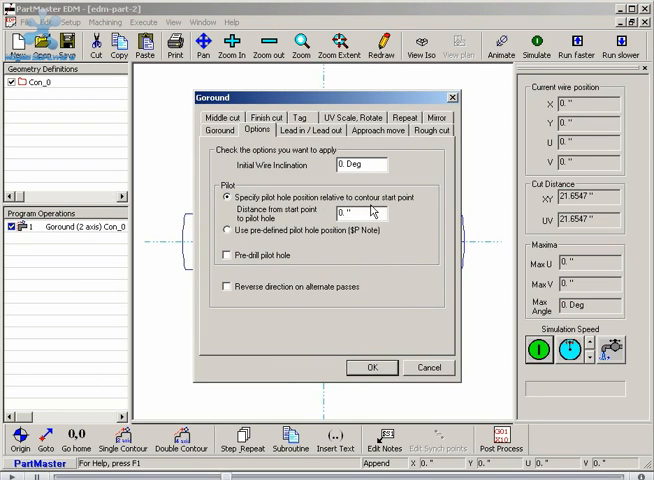
{"action": "mouse_move", "coordinate": [368, 212]}
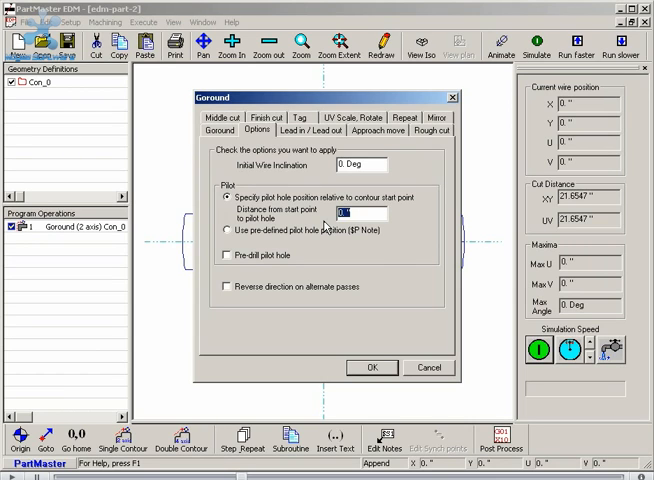
{"action": "type", "text": "5"}
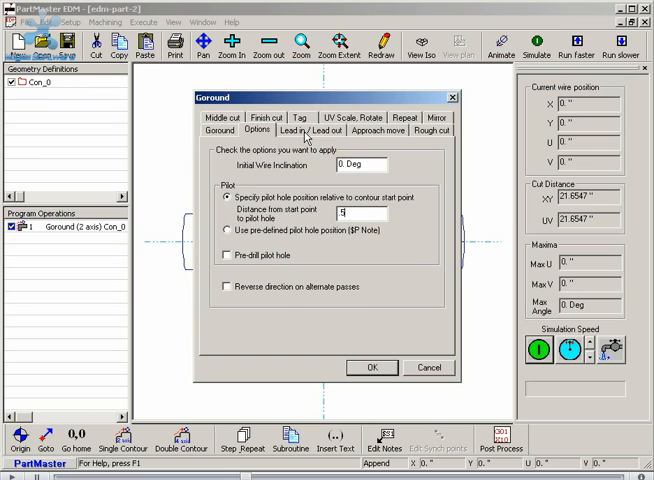
Set arc-type lead-in and lead-out moves with a 0.1" lead-in radius.
{"action": "left_click", "coordinate": [310, 130]}
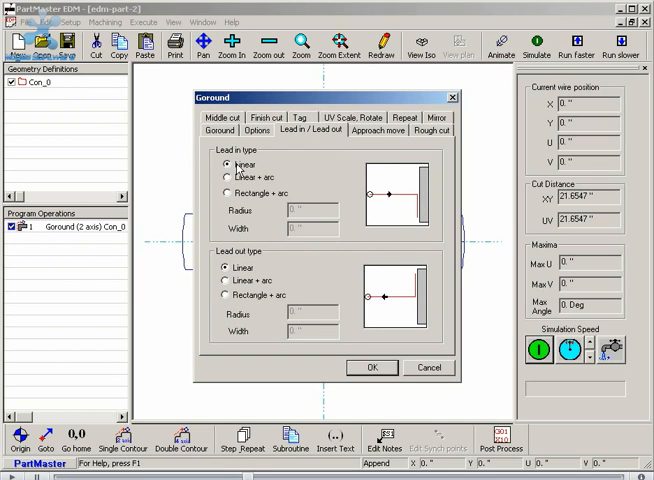
{"action": "left_click", "coordinate": [228, 178]}
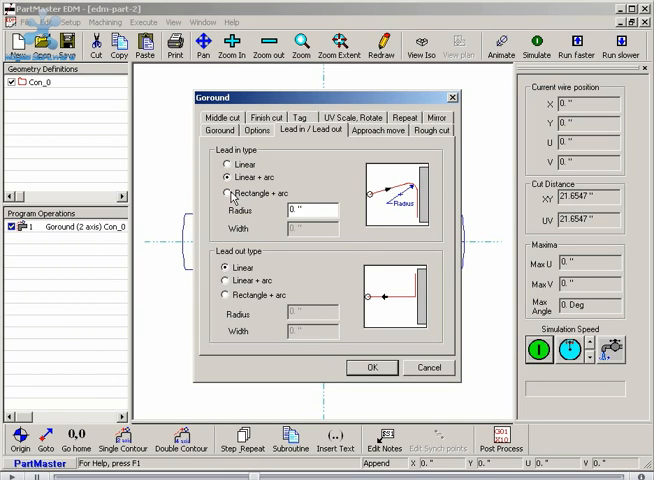
{"action": "left_click", "coordinate": [224, 192]}
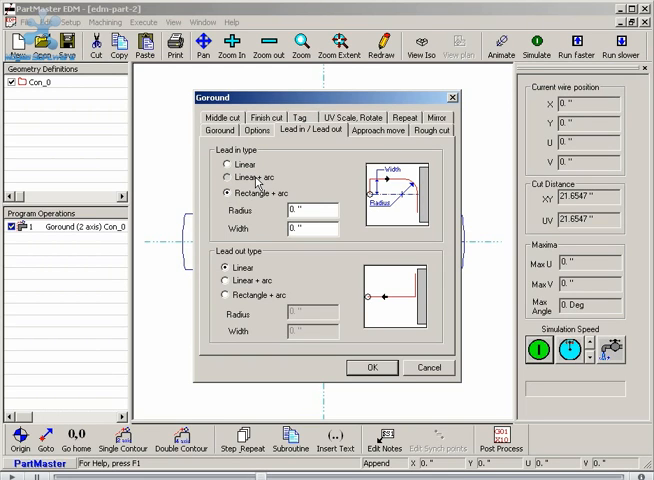
{"action": "left_click", "coordinate": [226, 178]}
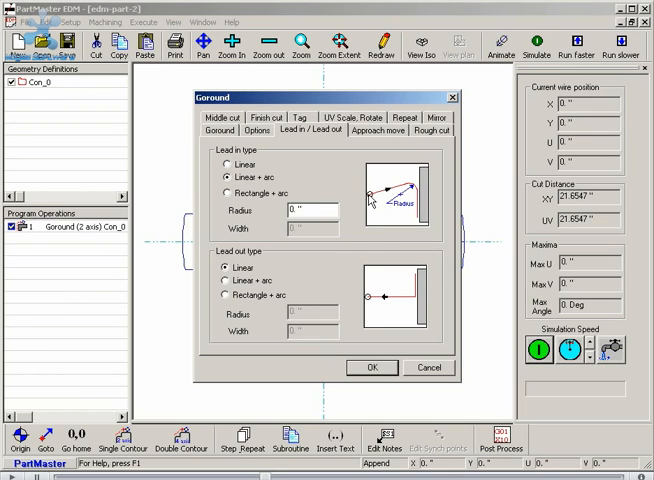
{"action": "mouse_move", "coordinate": [388, 194]}
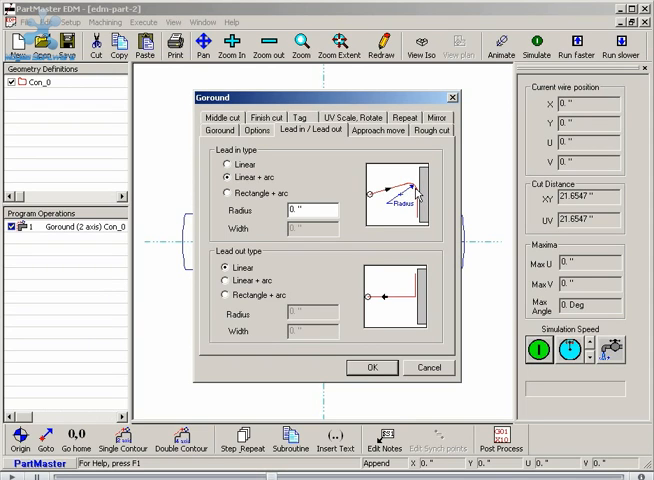
{"action": "left_click", "coordinate": [226, 192]}
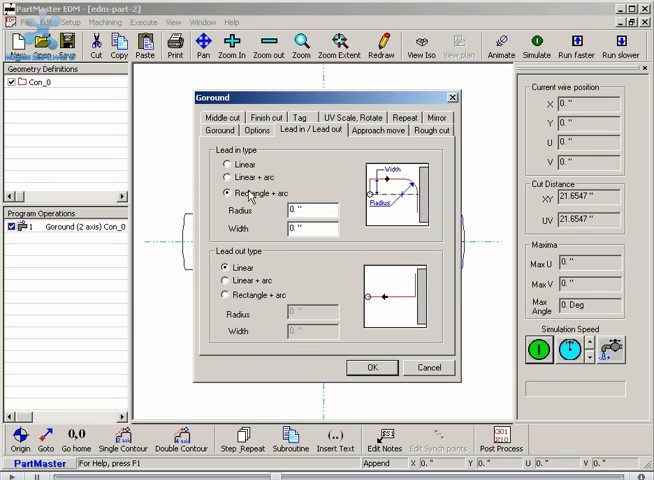
{"action": "left_click", "coordinate": [228, 178]}
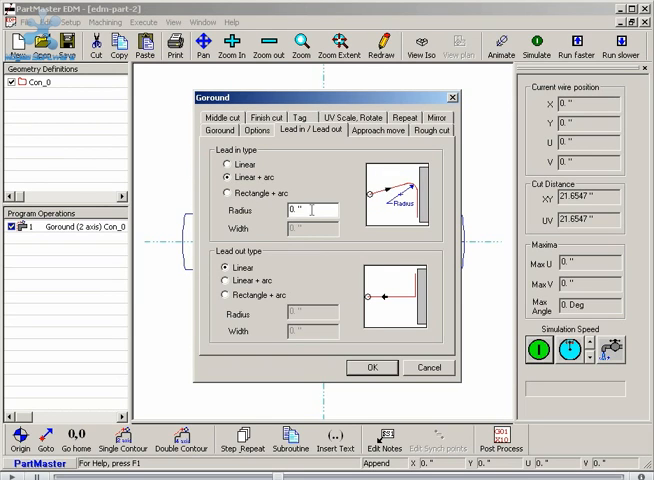
{"action": "type", "text": "1"}
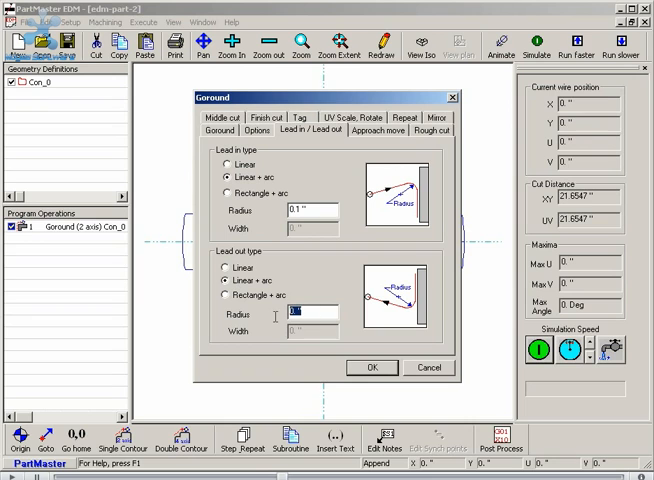
{"action": "type", "text": "1"}
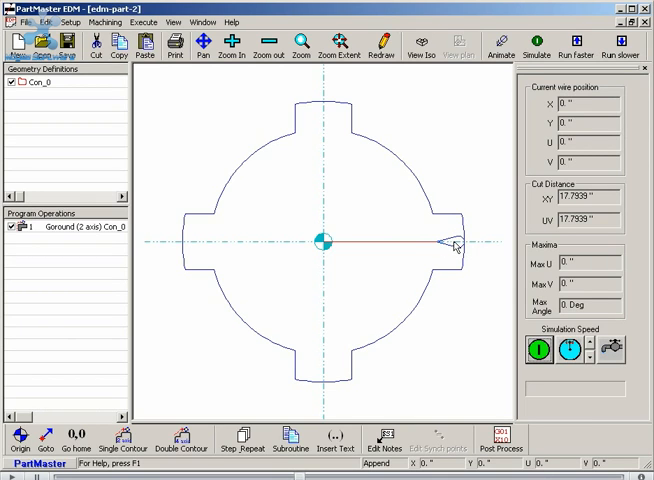
Simulate the Goround wire cut around the four-lobed part in the 3D view.
{"action": "left_click", "coordinate": [420, 42]}
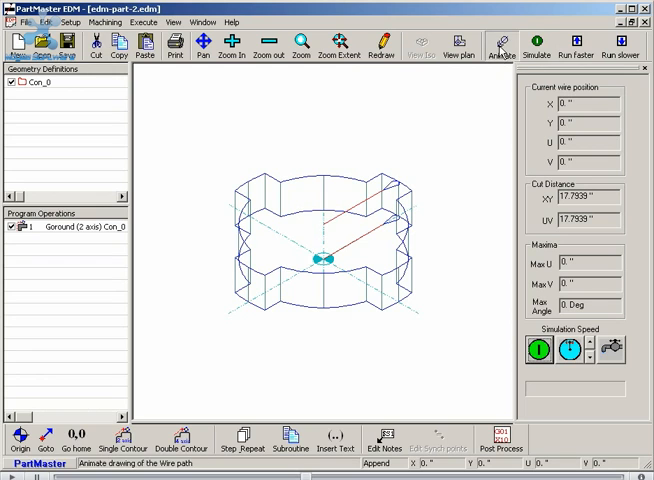
{"action": "left_click", "coordinate": [538, 48]}
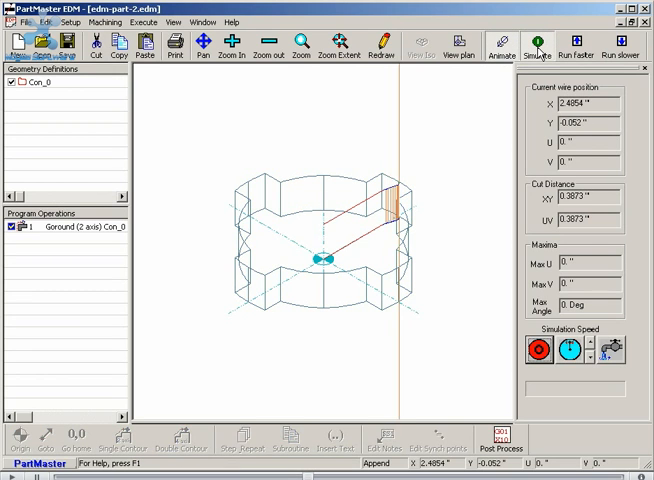
{"action": "left_click", "coordinate": [538, 44]}
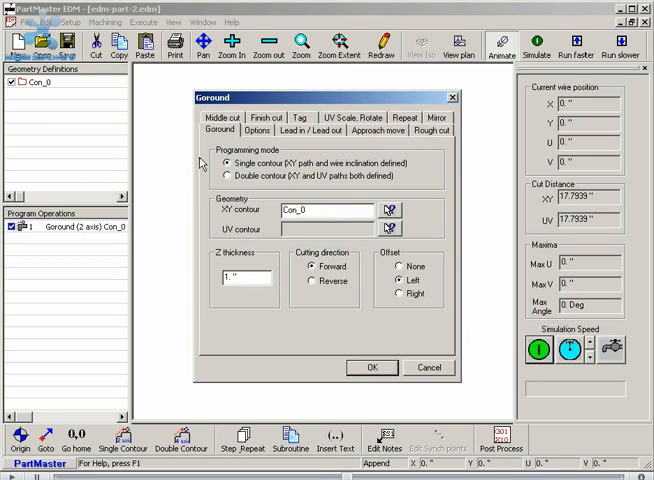
Set the Goround initial wire inclination to -5 degrees for a tapered cut.
{"action": "left_click", "coordinate": [258, 130]}
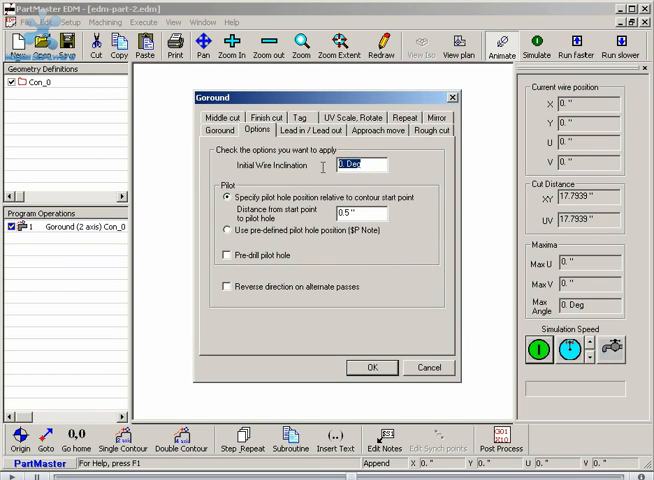
{"action": "type", "text": "-5"}
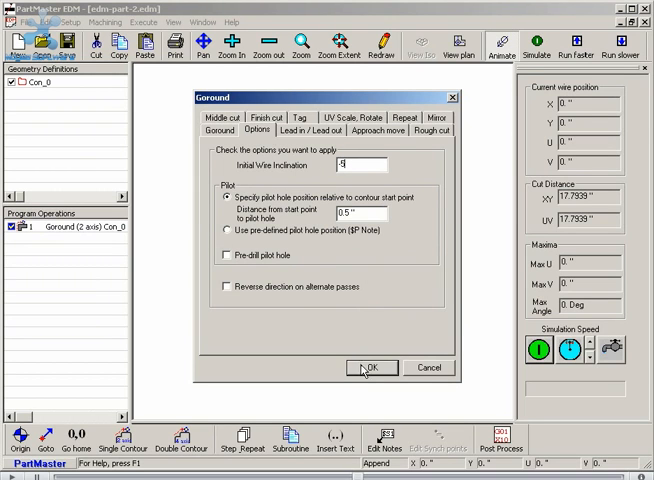
{"action": "left_click", "coordinate": [372, 368]}
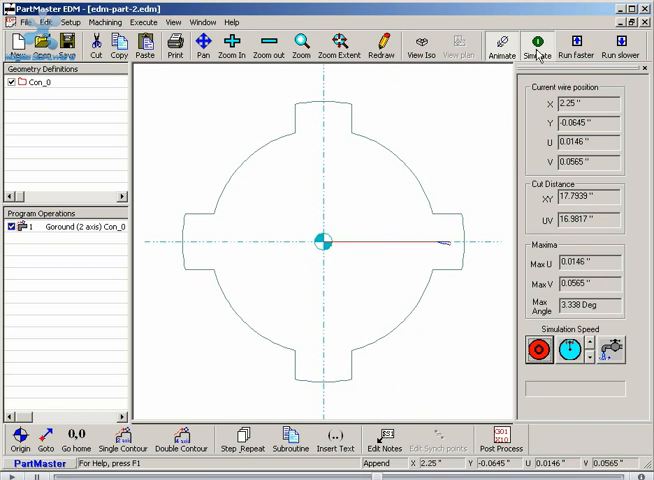
Simulate the tapered toolpath around the full contour, then select the 5-axis Goround operation.
{"action": "left_click", "coordinate": [536, 44]}
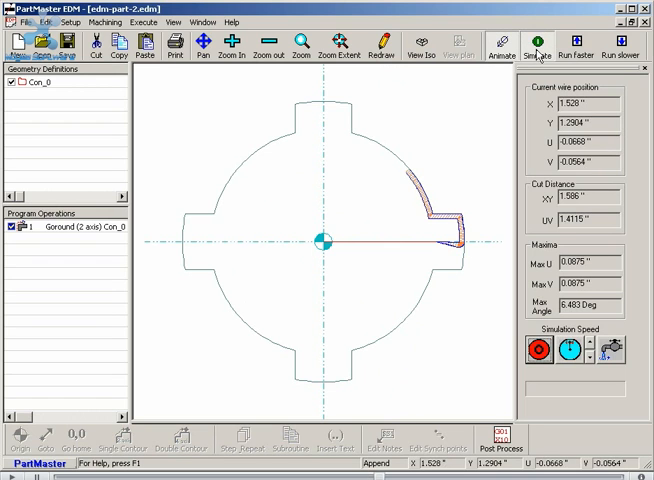
{"action": "left_click", "coordinate": [536, 48]}
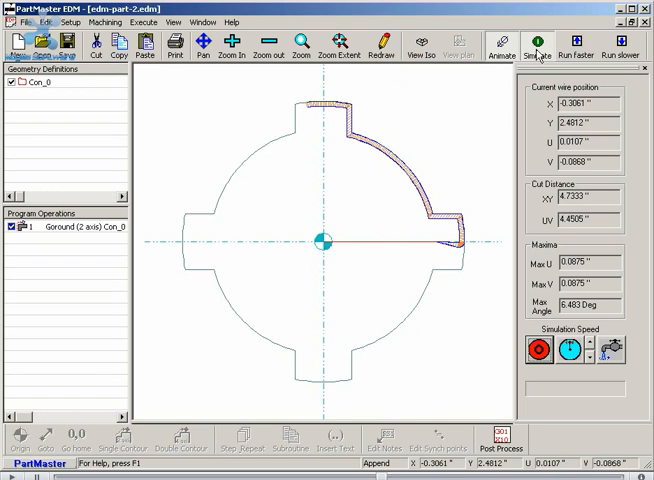
{"action": "left_click", "coordinate": [536, 48]}
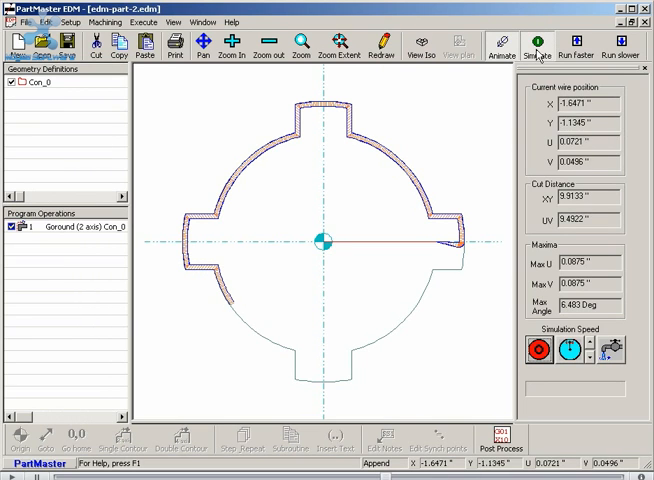
{"action": "left_click", "coordinate": [538, 44]}
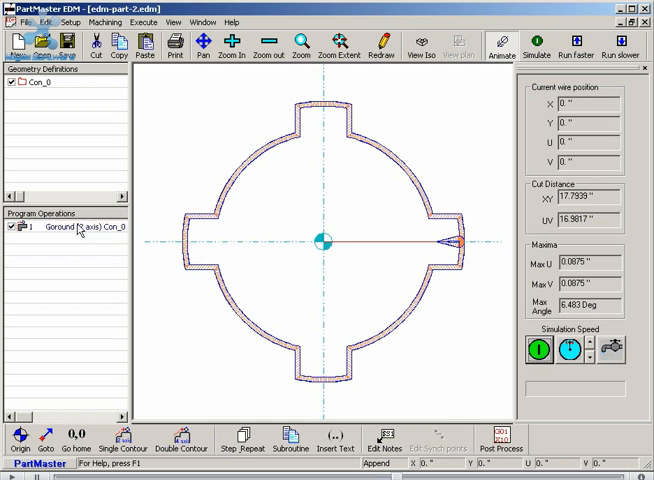
{"action": "left_click", "coordinate": [76, 226]}
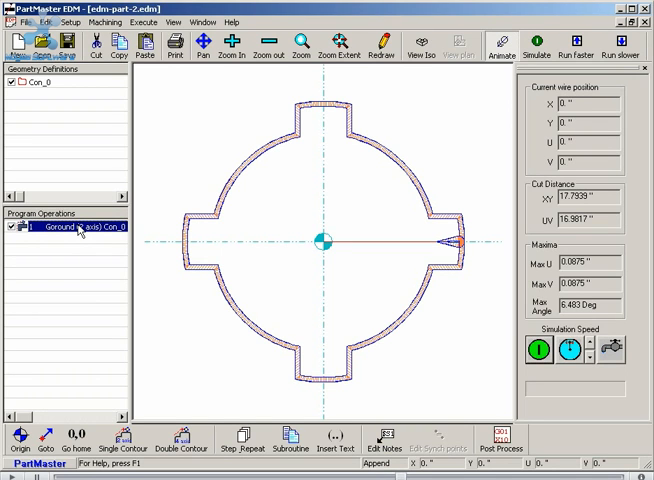
Reopen the Goround settings and toggle the separate approach-move option, leaving it off.
{"action": "double_click", "coordinate": [70, 224]}
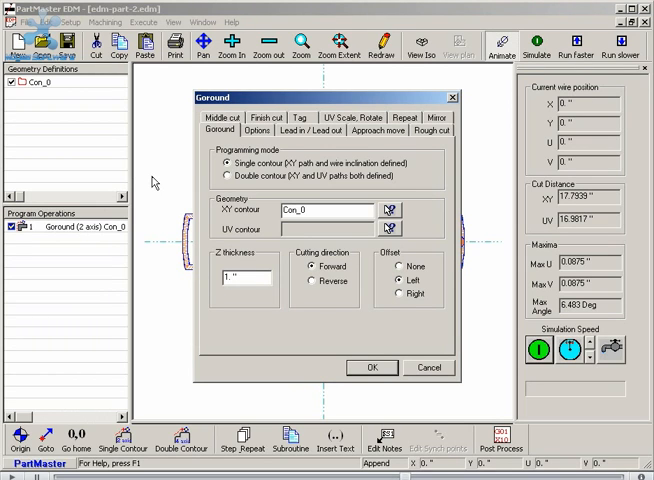
{"action": "mouse_move", "coordinate": [310, 136]}
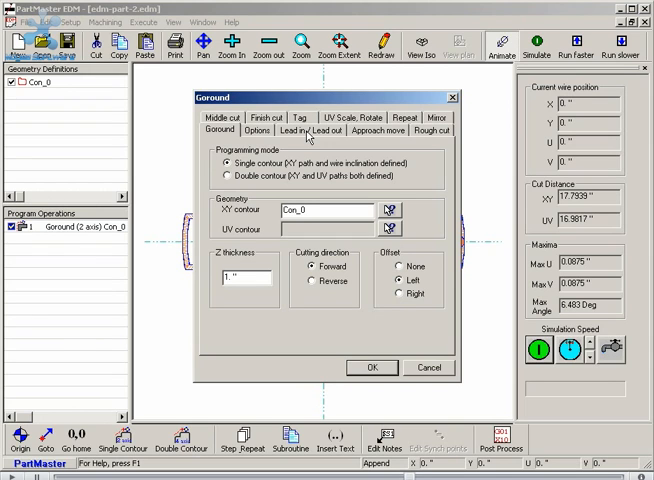
{"action": "left_click", "coordinate": [382, 130]}
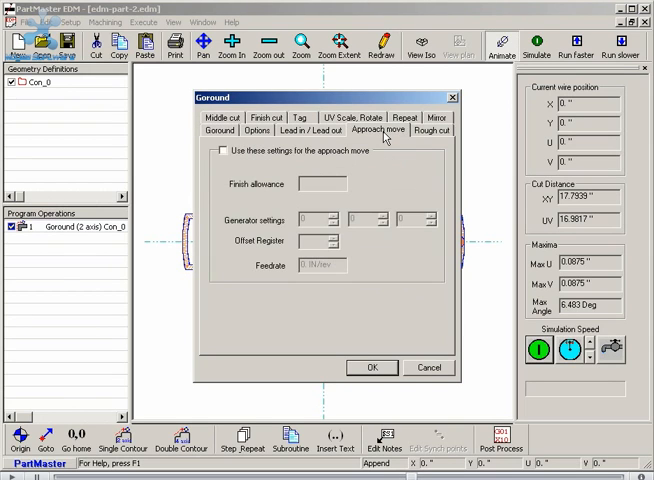
{"action": "left_click", "coordinate": [222, 152]}
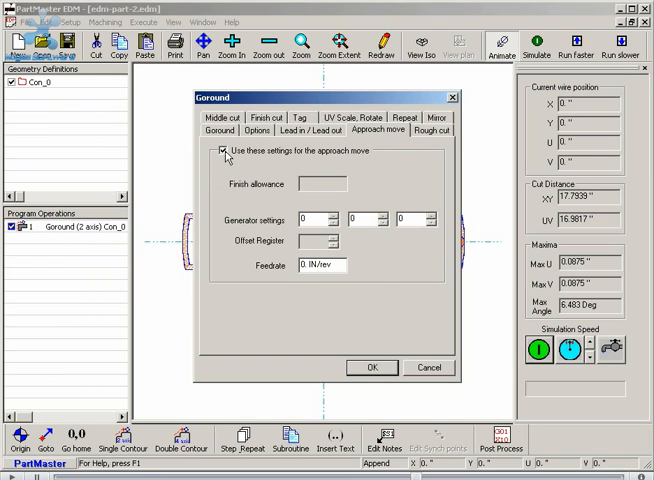
{"action": "left_click", "coordinate": [220, 152]}
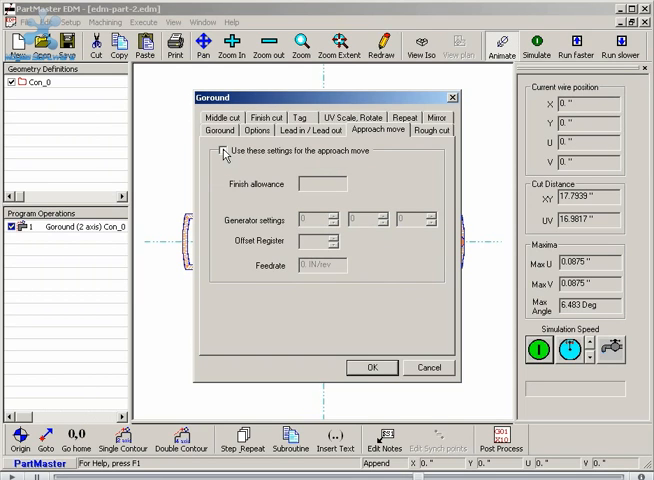
{"action": "left_click", "coordinate": [224, 156]}
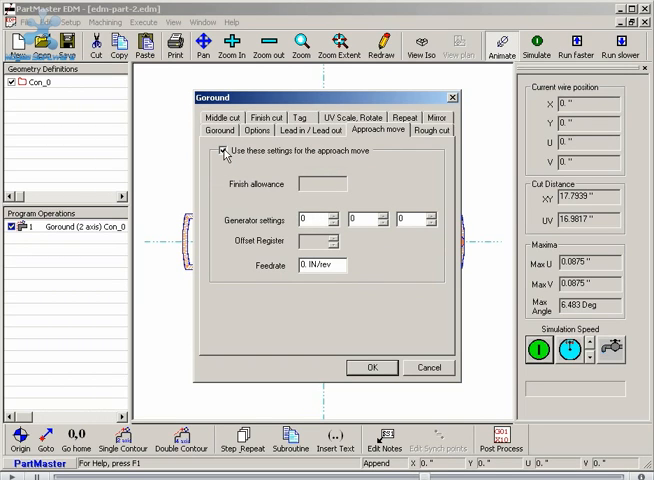
{"action": "left_click", "coordinate": [222, 152]}
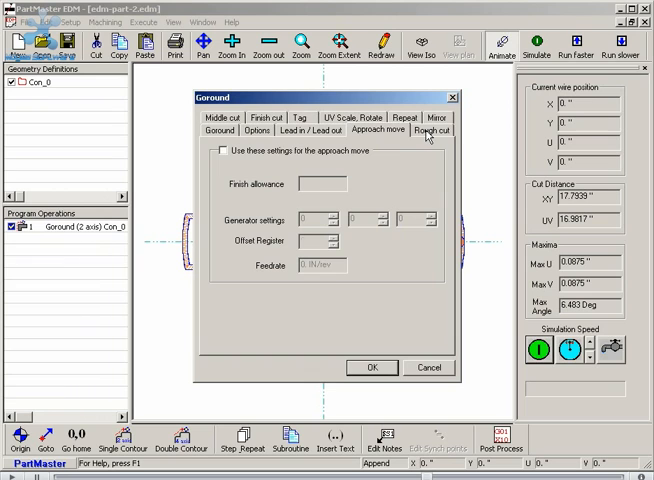
Review the rough cut, finish cut and tag pages, ending on UV scale and rotate.
{"action": "left_click", "coordinate": [428, 132]}
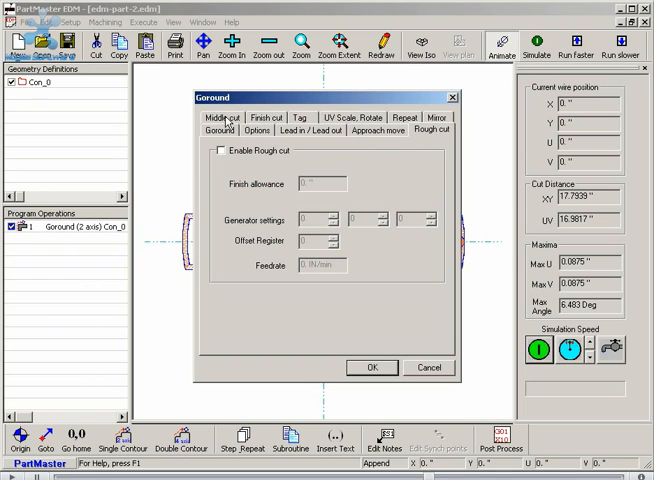
{"action": "left_click", "coordinate": [262, 130]}
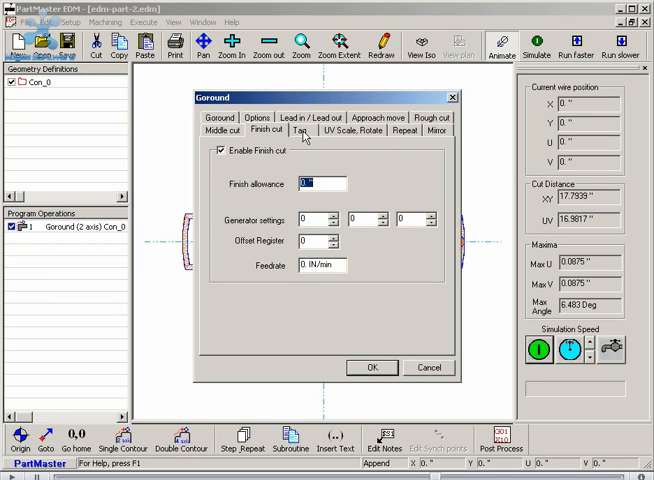
{"action": "left_click", "coordinate": [296, 130]}
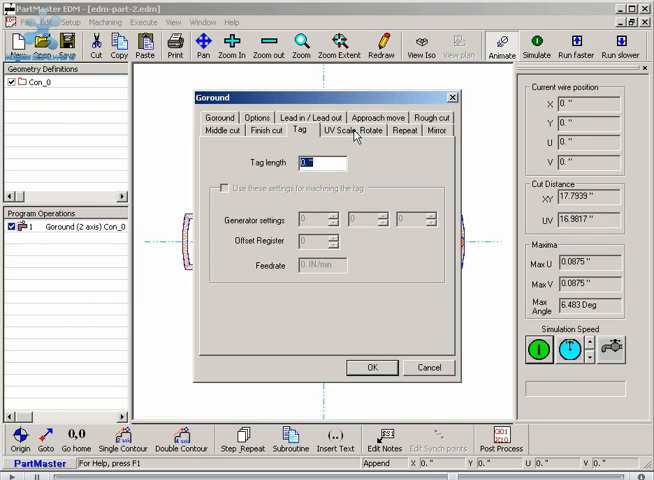
{"action": "left_click", "coordinate": [352, 130]}
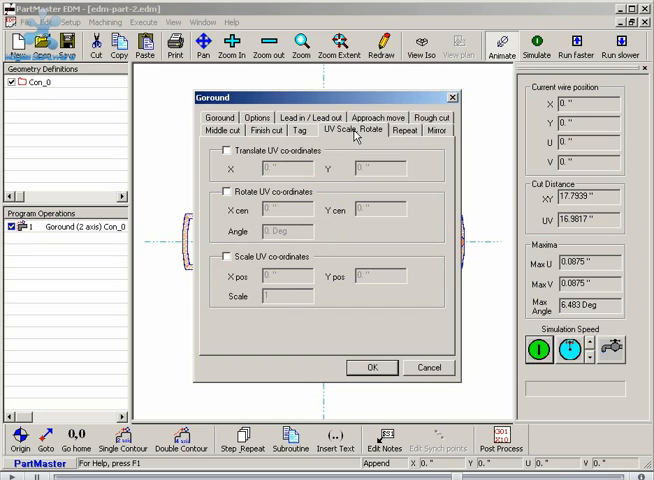
{"action": "mouse_move", "coordinate": [212, 272]}
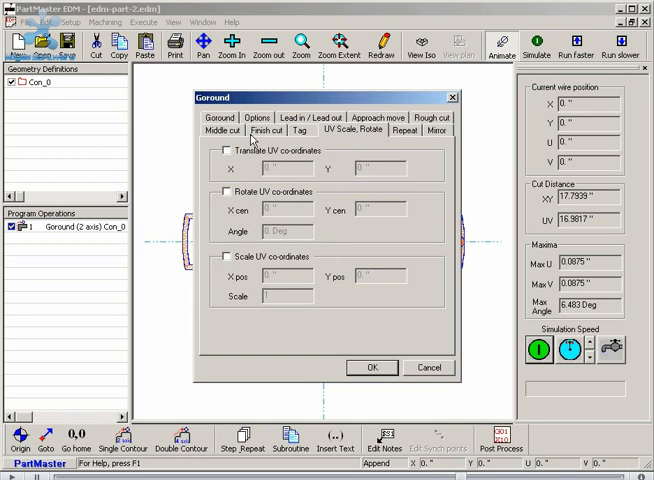
Set the initial wire inclination to 0 in the general options.
{"action": "left_click", "coordinate": [256, 128]}
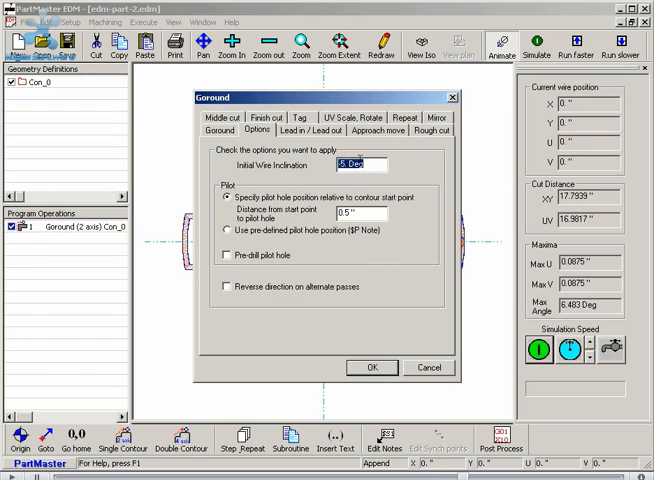
{"action": "type", "text": "0"}
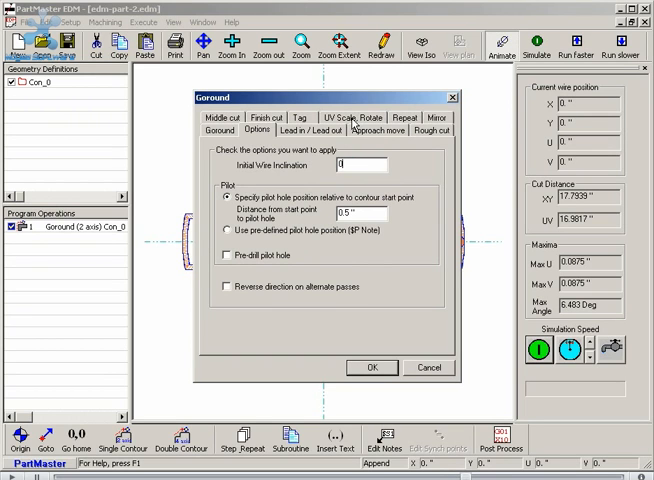
{"action": "left_click", "coordinate": [322, 132]}
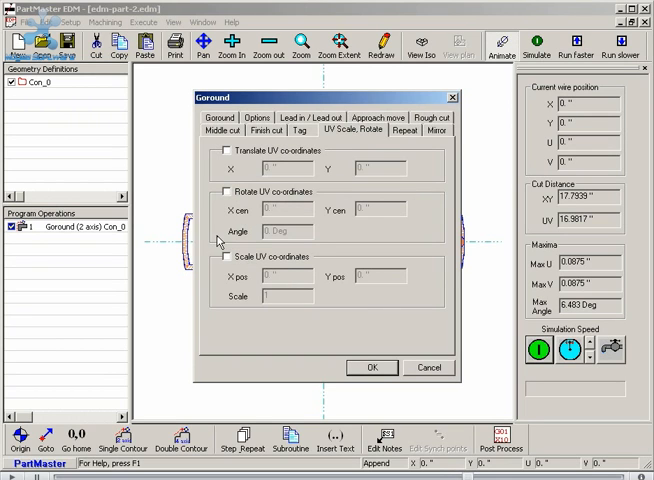
Enable UV rotation and UV scaling at 75, then apply and close the go-round settings.
{"action": "left_click", "coordinate": [224, 192]}
{"action": "type", "text": "20"}
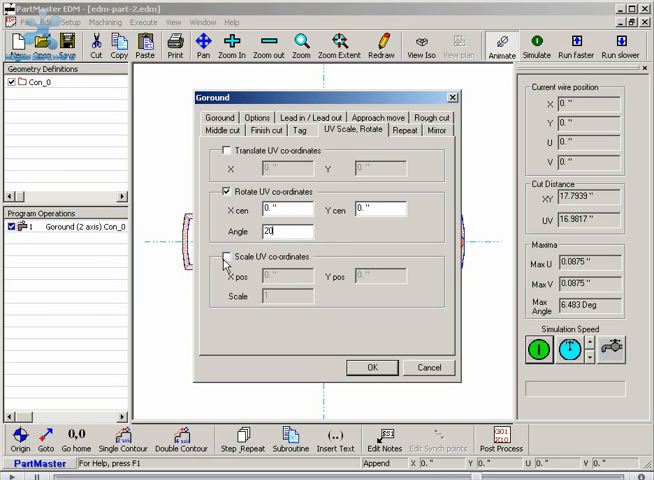
{"action": "left_click", "coordinate": [224, 260]}
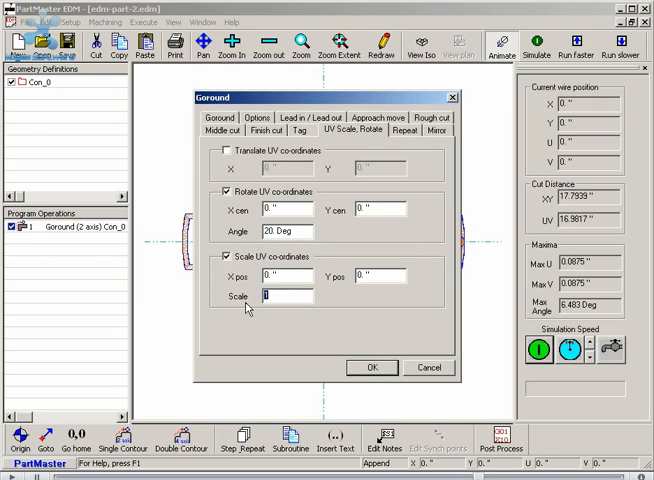
{"action": "type", "text": "75"}
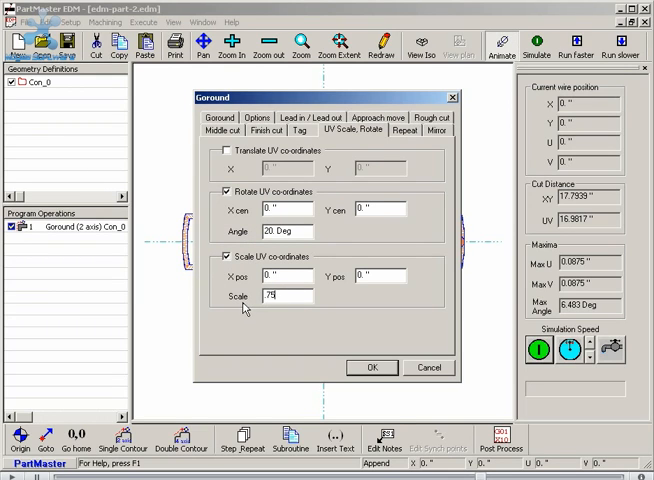
{"action": "left_click", "coordinate": [372, 368]}
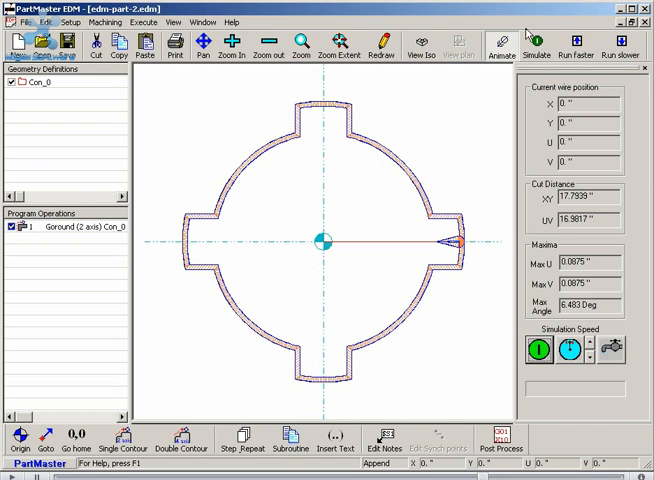
Regenerate the toolpath with the new settings and show it in 3D isometric view.
{"action": "left_click", "coordinate": [526, 42]}
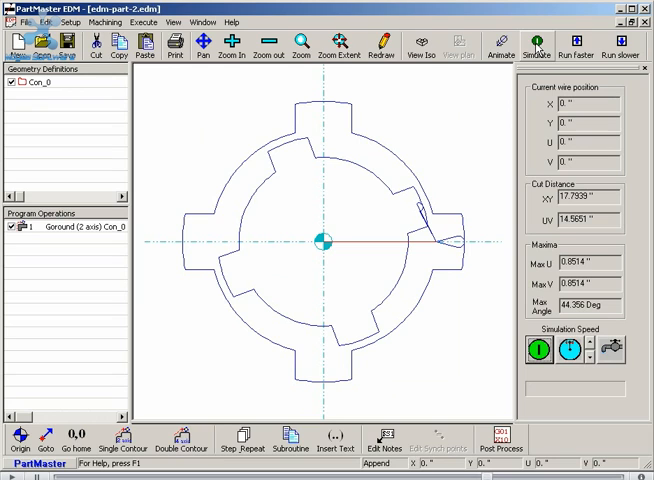
{"action": "mouse_move", "coordinate": [368, 176]}
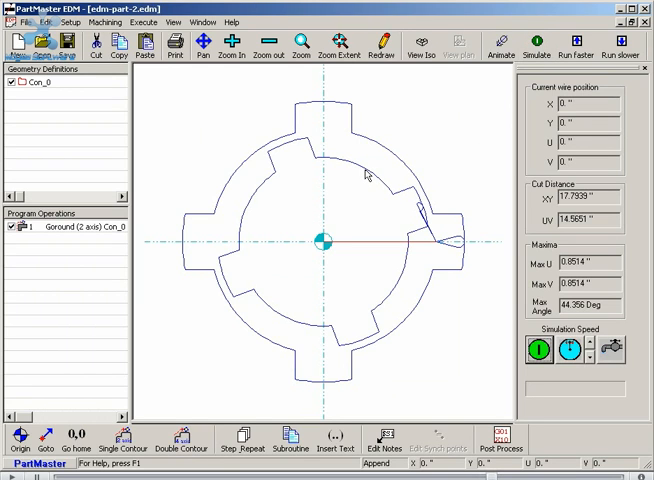
{"action": "mouse_move", "coordinate": [376, 160]}
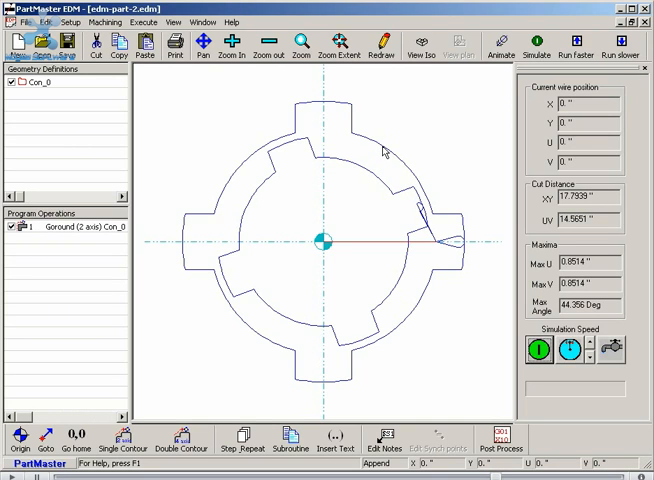
{"action": "mouse_move", "coordinate": [338, 184]}
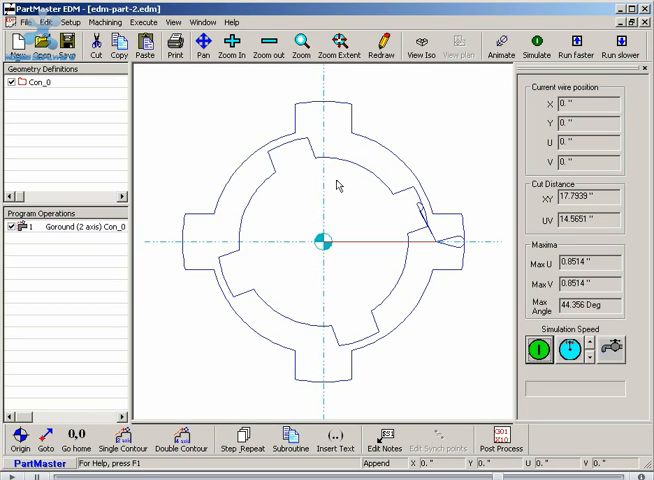
{"action": "left_click", "coordinate": [420, 44]}
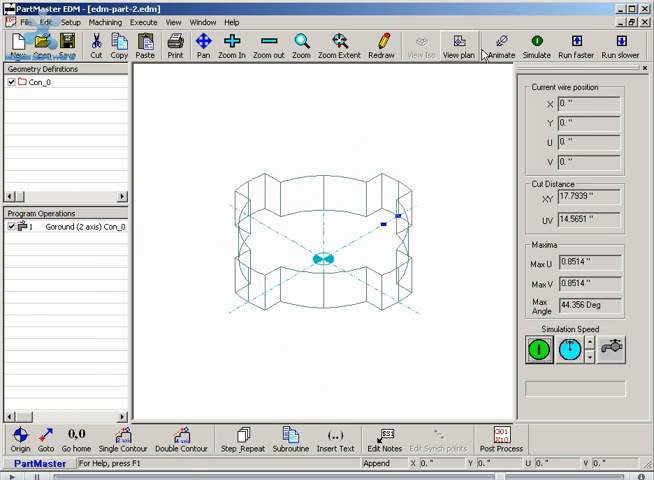
Run the 3D cutting simulation to the end and bring up post-processing.
{"action": "left_click", "coordinate": [538, 48]}
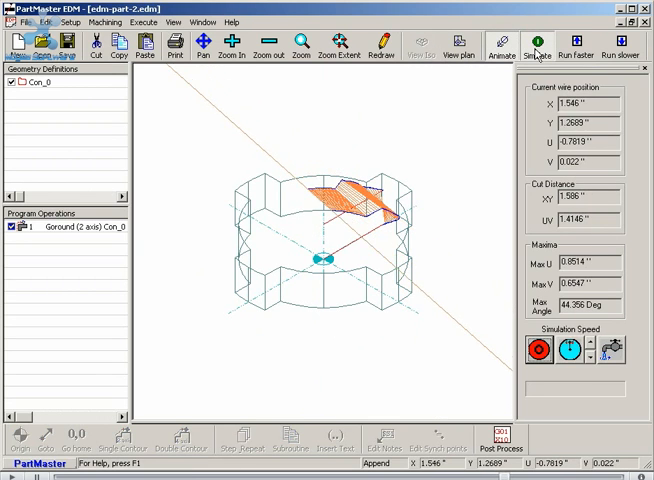
{"action": "left_click", "coordinate": [536, 42]}
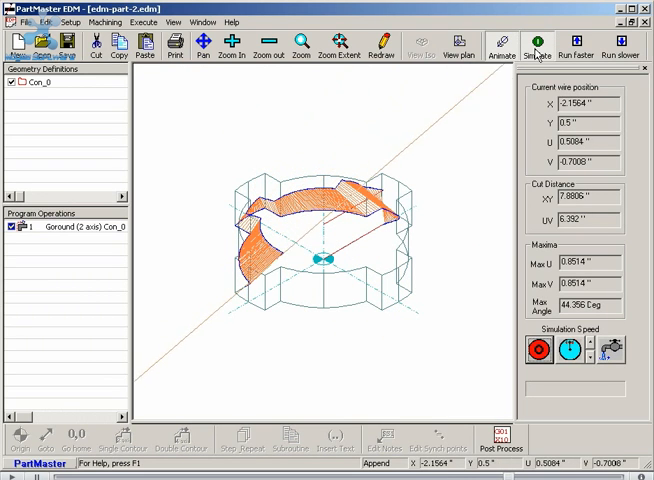
{"action": "left_click", "coordinate": [536, 44]}
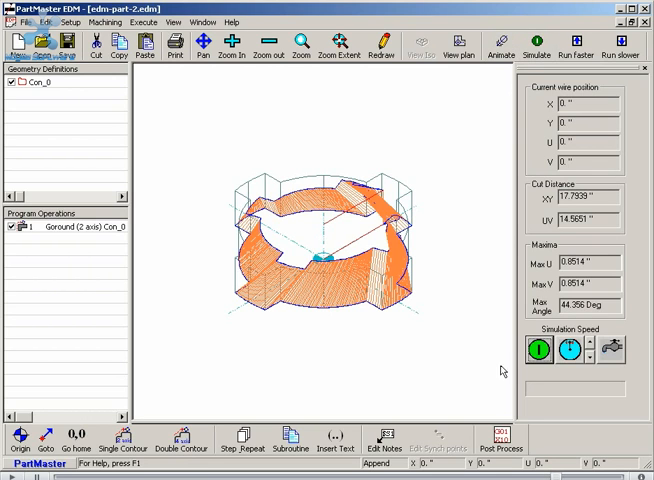
{"action": "left_click", "coordinate": [500, 436]}
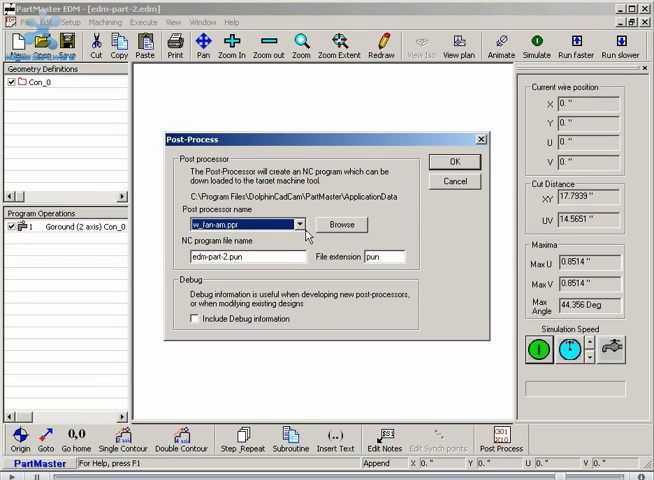
Post-process with the default processor into edm-part-2.pun and scroll the listed G-code.
{"action": "left_click", "coordinate": [302, 224]}
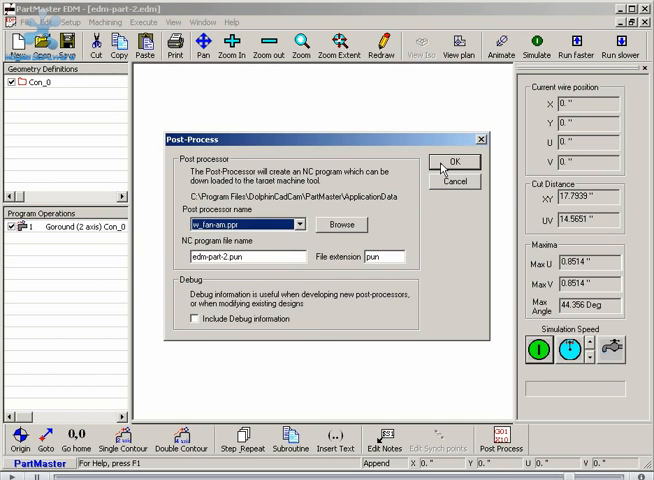
{"action": "left_click", "coordinate": [454, 162]}
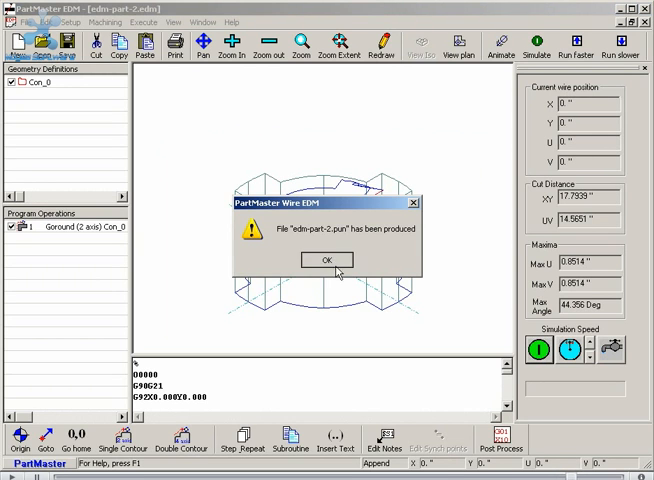
{"action": "left_click", "coordinate": [322, 260]}
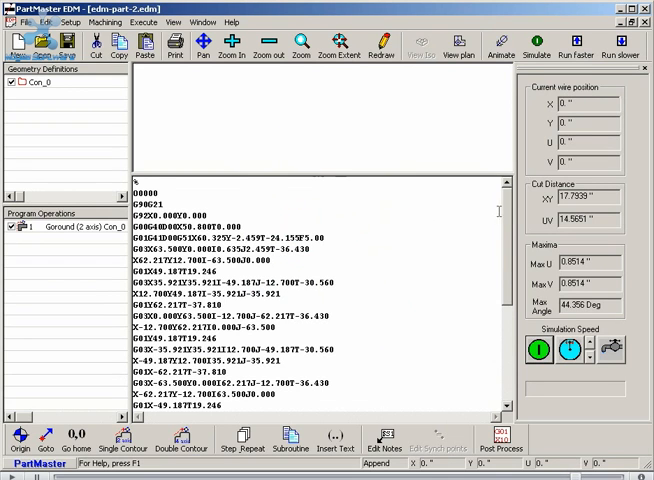
{"action": "scroll", "scroll_direction": "down", "scroll_amount": 3}
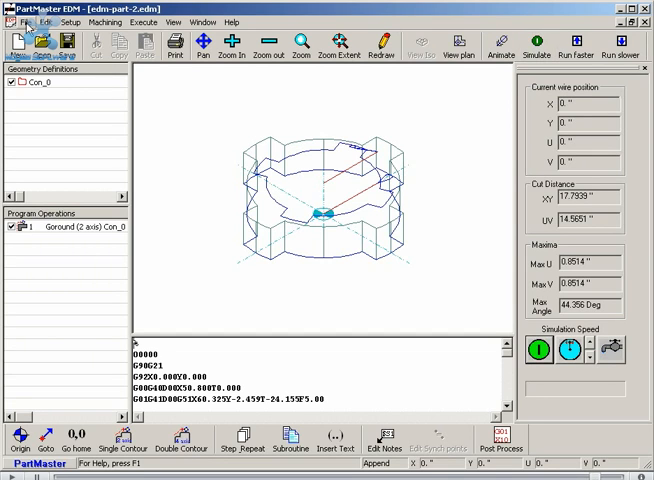
{"action": "left_click", "coordinate": [12, 22]}
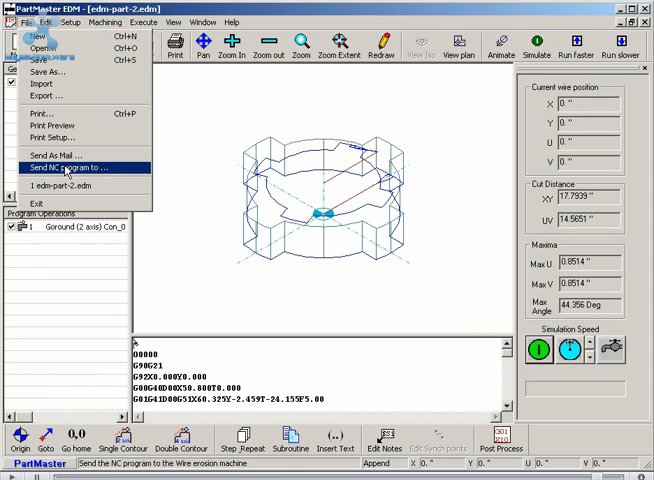
{"action": "left_click", "coordinate": [52, 168]}
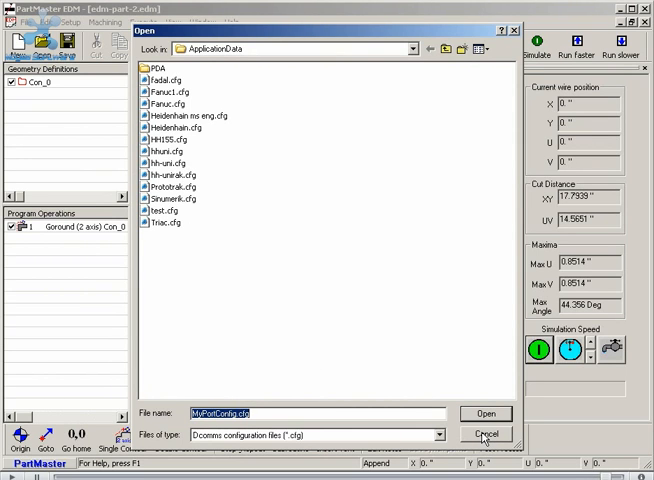
{"action": "left_click", "coordinate": [484, 434]}
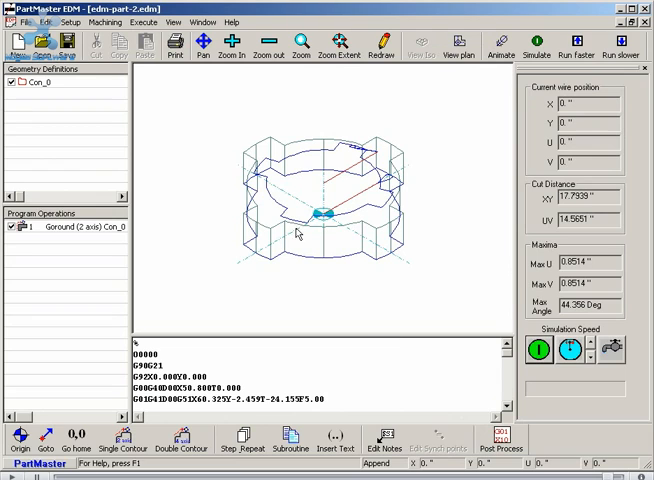